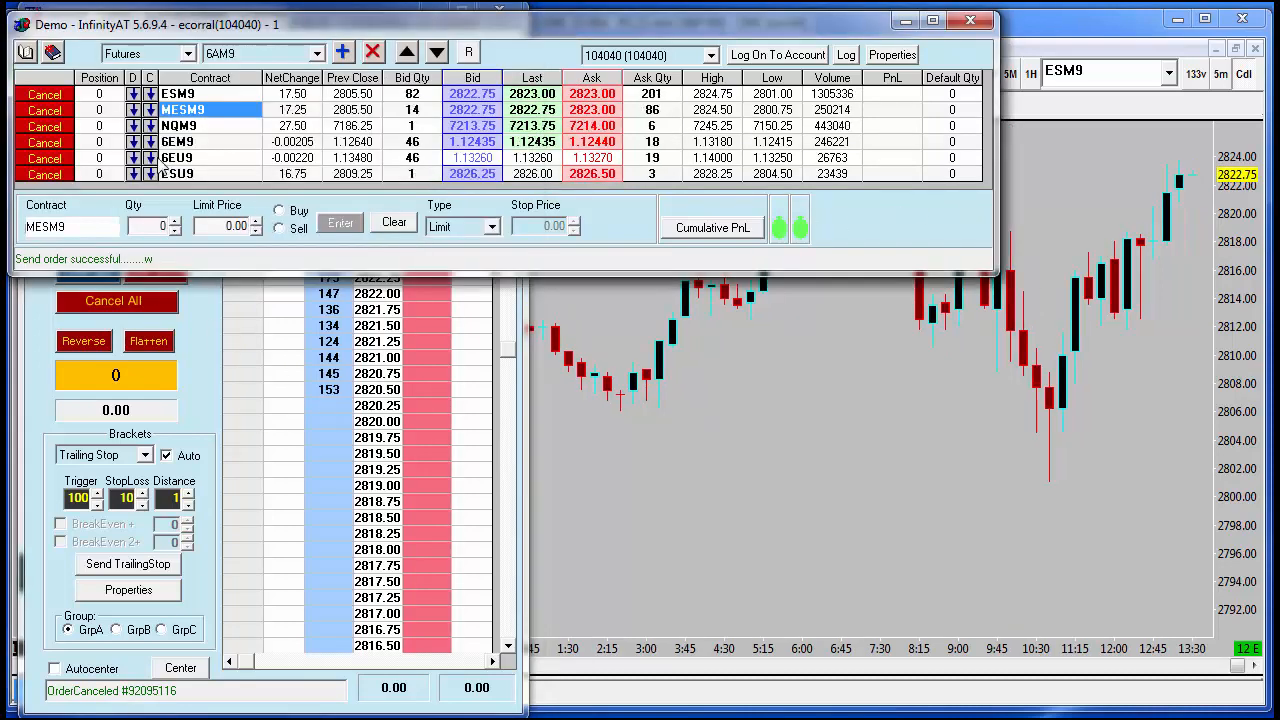
Step: Enable Default Quick Click in the Properties General settings and apply the change
{"action": "left_click", "coordinate": [178, 158]}
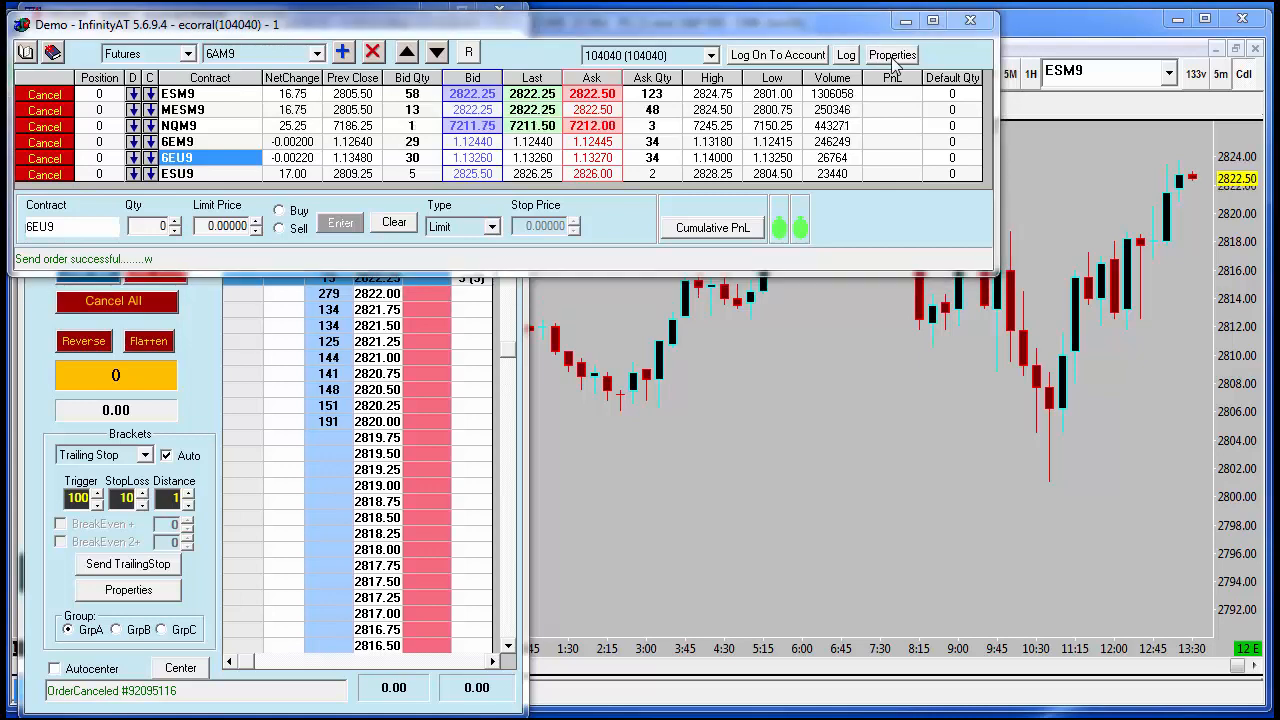
{"action": "left_click", "coordinate": [892, 56]}
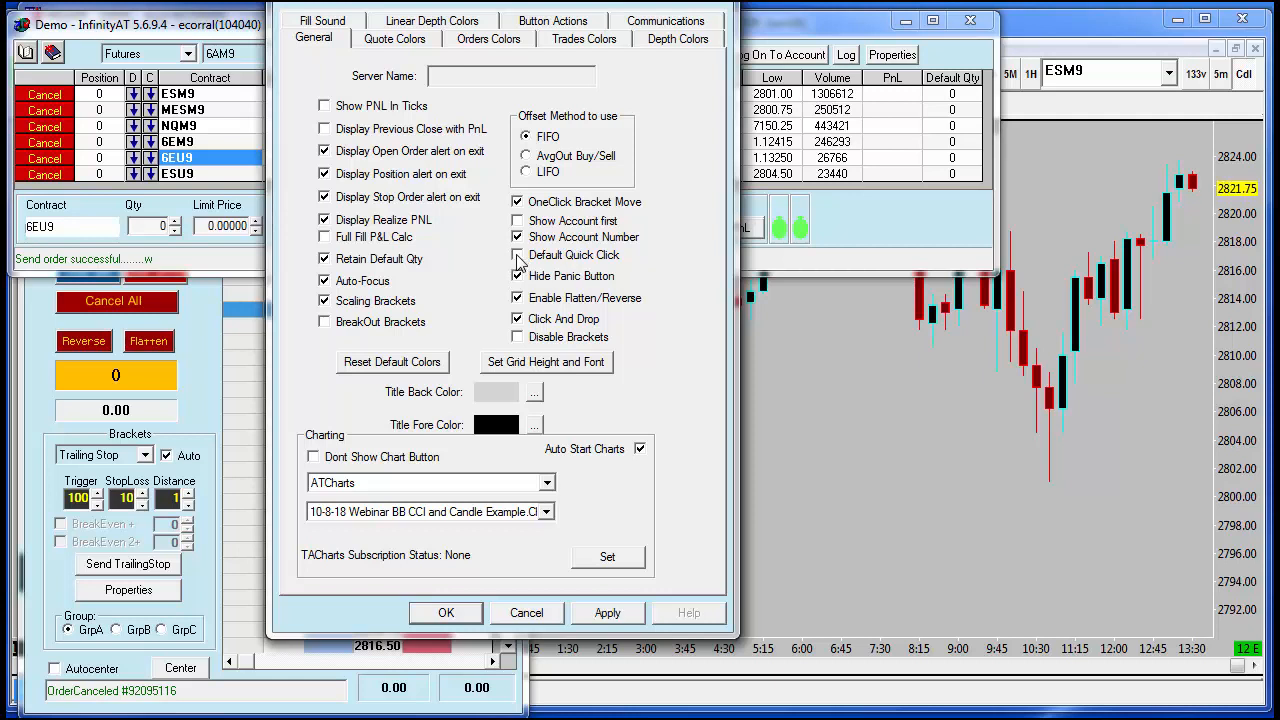
{"action": "left_click", "coordinate": [518, 256]}
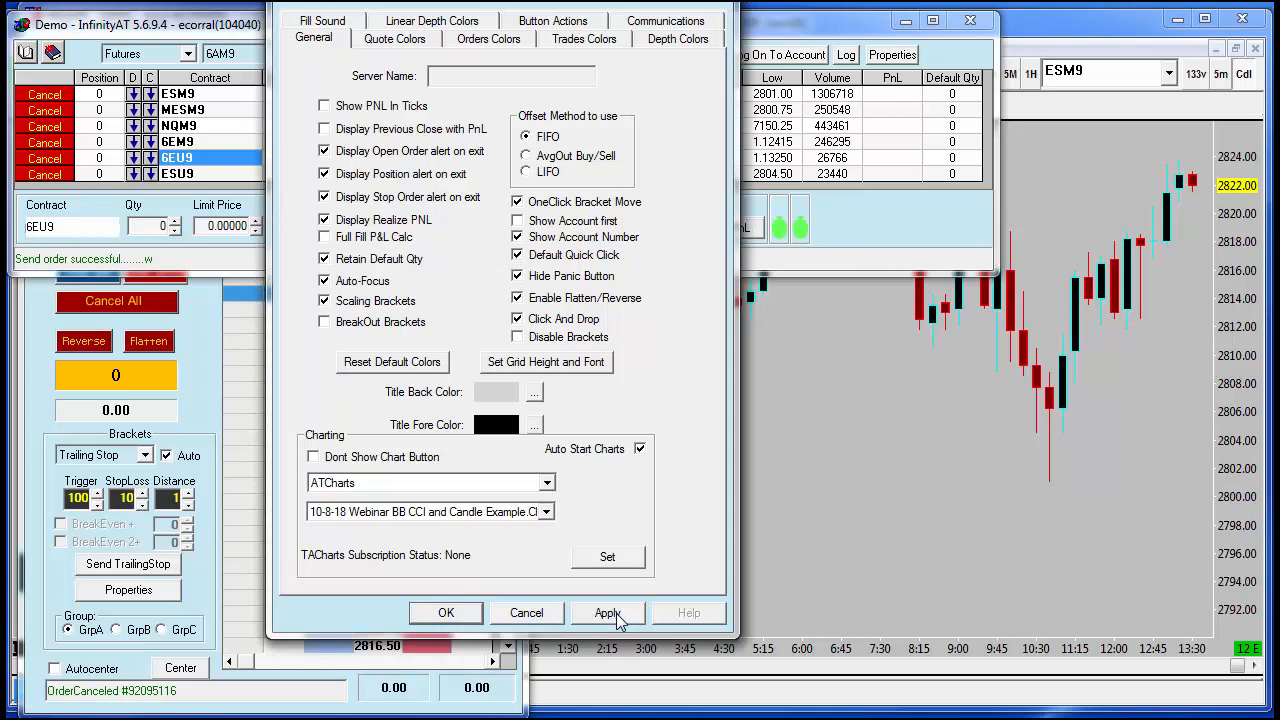
{"action": "left_click", "coordinate": [608, 612]}
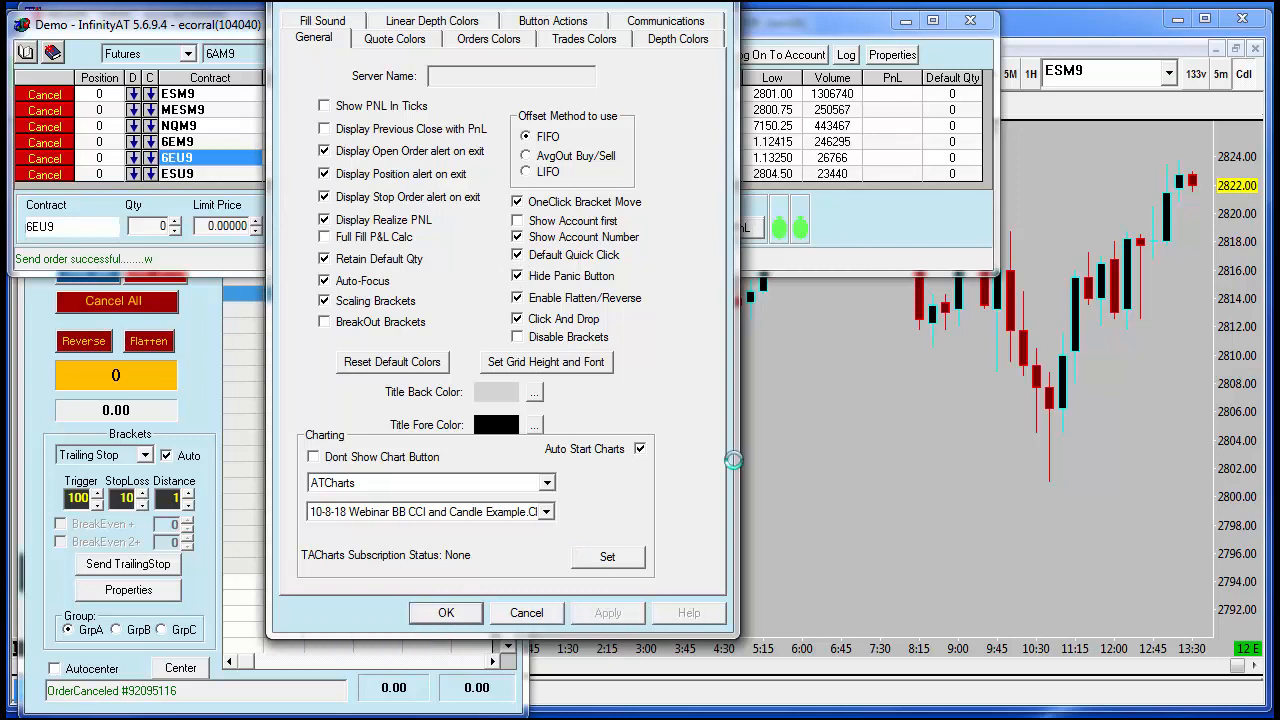